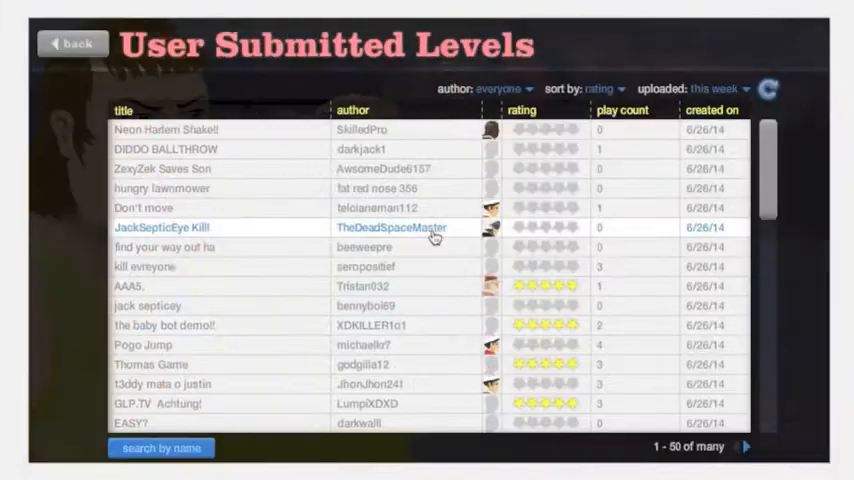
Step: Expand the JackSepticEye Kill! level in the list and start playing it
click(162, 227)
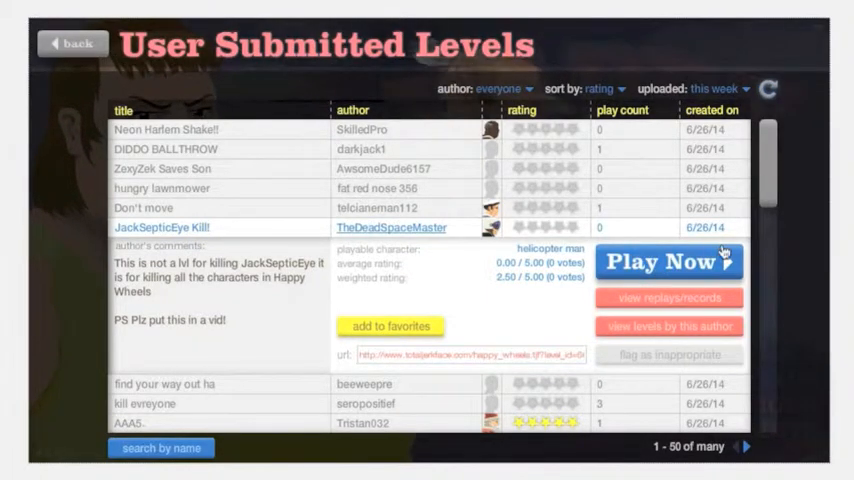
click(668, 261)
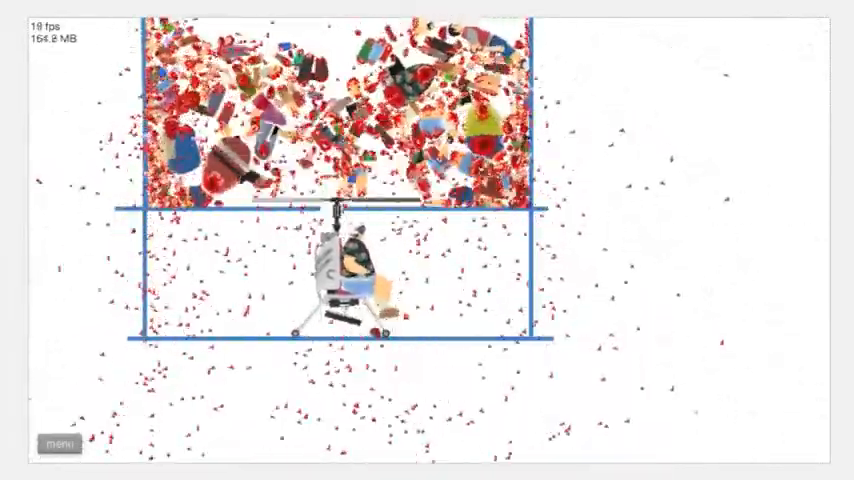
Step: Leave the current level and start a new one as the Segway Guy
click(57, 438)
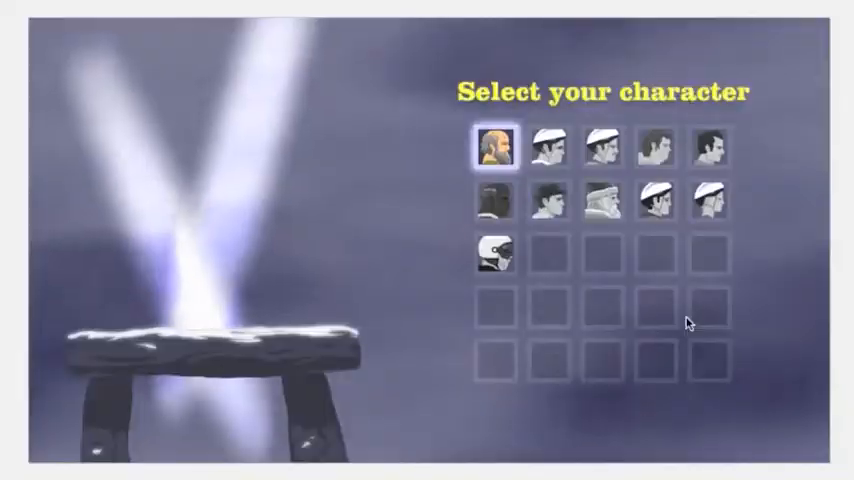
click(654, 148)
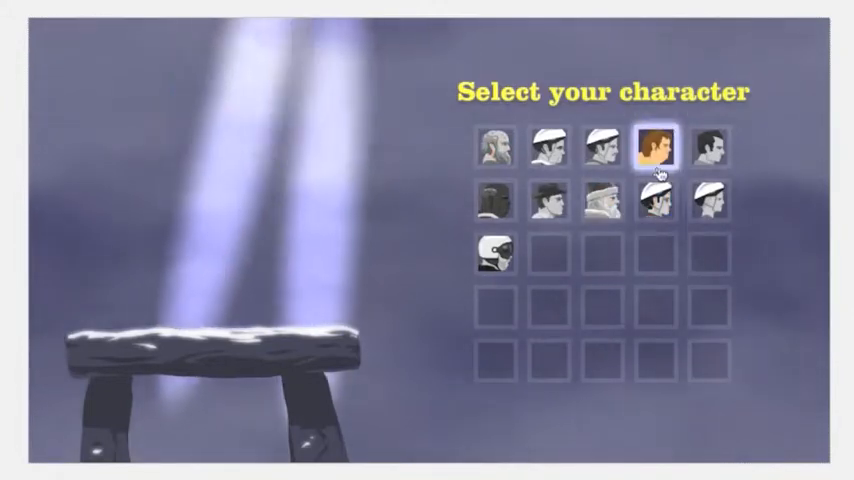
click(548, 146)
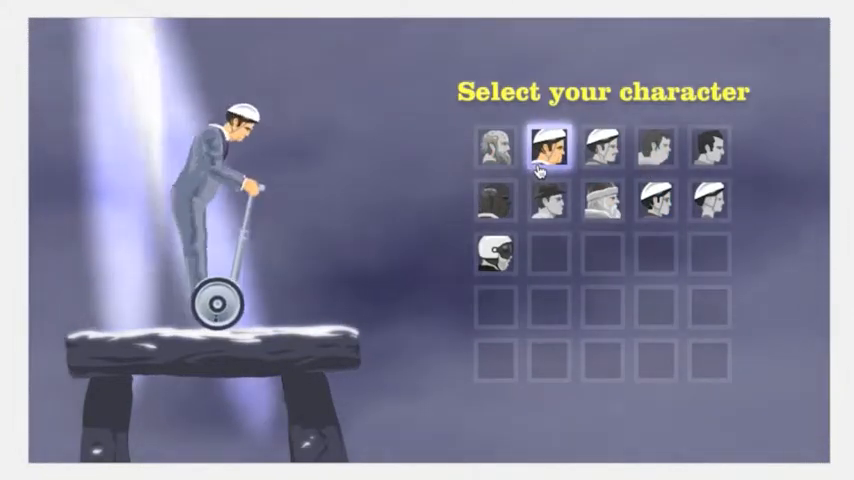
click(549, 142)
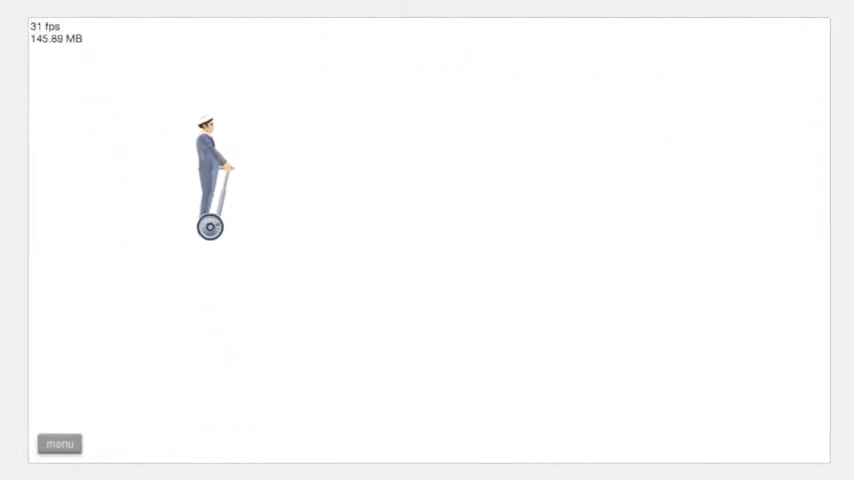
Step: Exit to the list, play 100.000% impossible until crashing, then quit back to the list
click(59, 443)
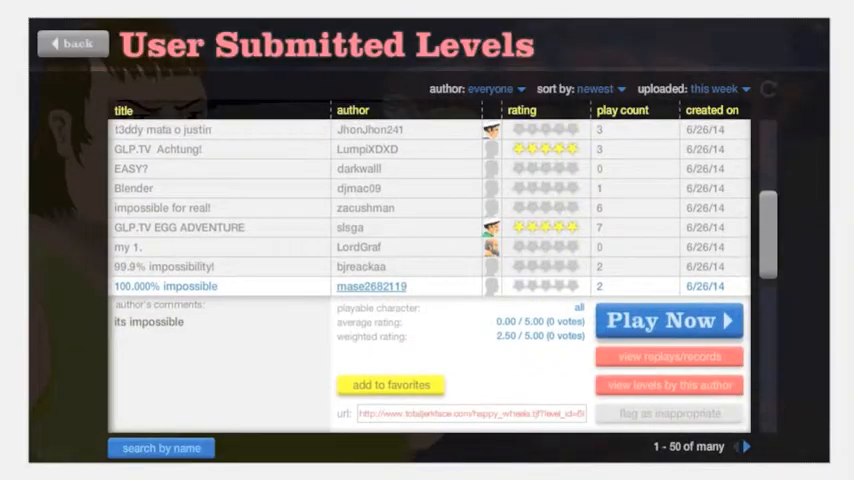
click(669, 320)
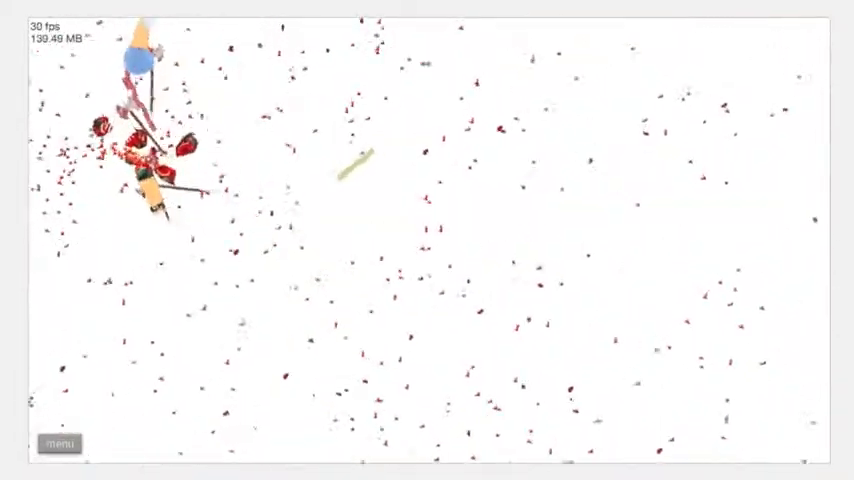
click(59, 443)
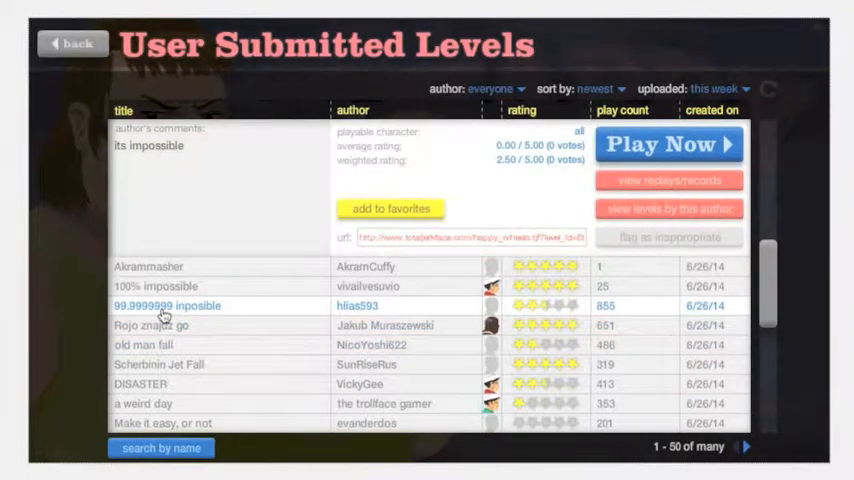
mouse_move(643, 320)
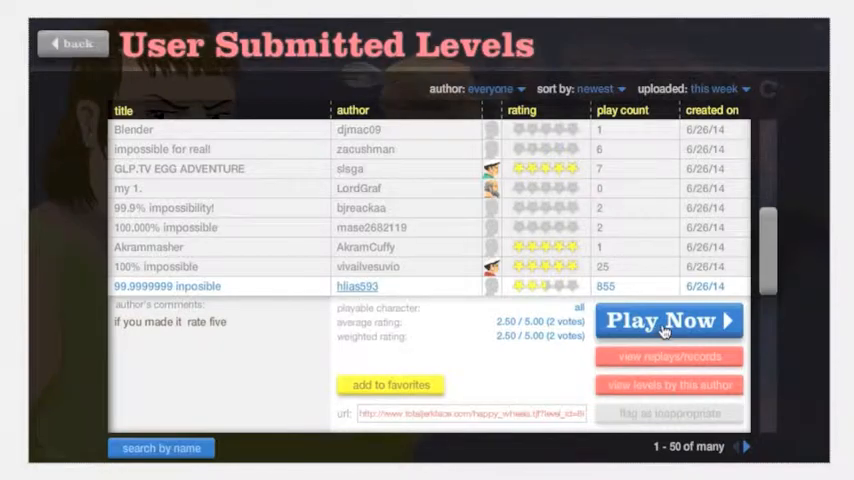
Step: Play 99.9999999 inposible as the cyclist dad, then exit and start DISASTER
click(668, 320)
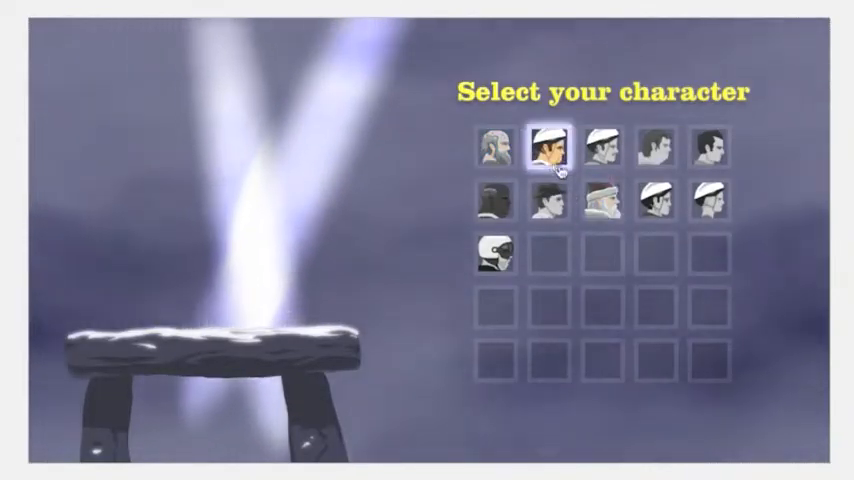
click(549, 146)
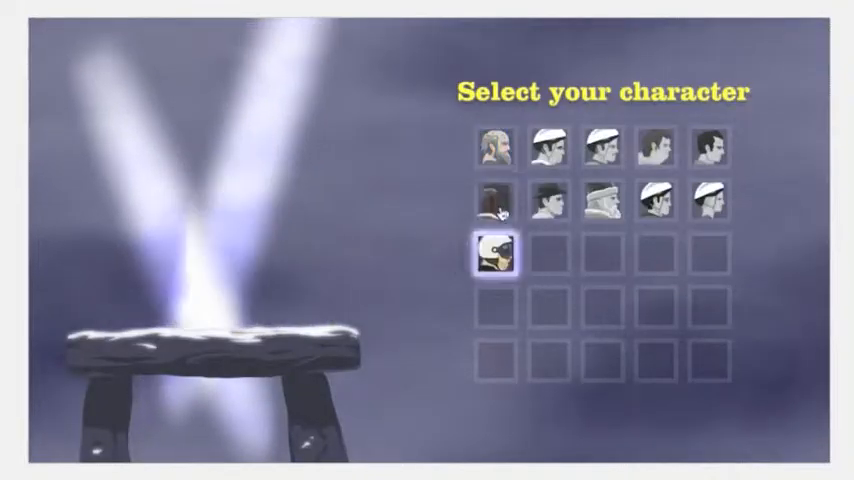
click(601, 146)
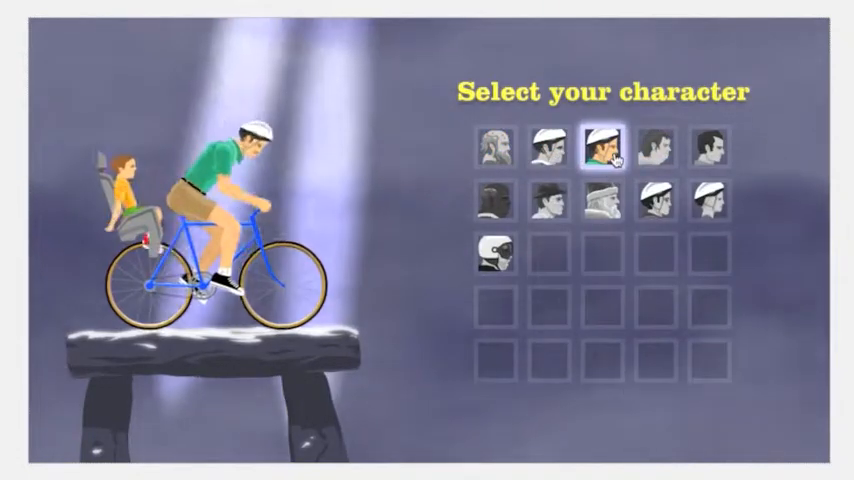
click(598, 155)
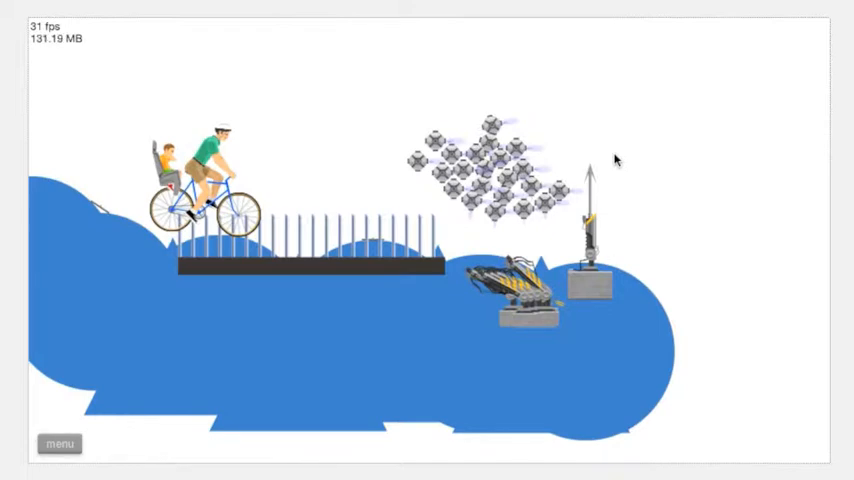
click(59, 443)
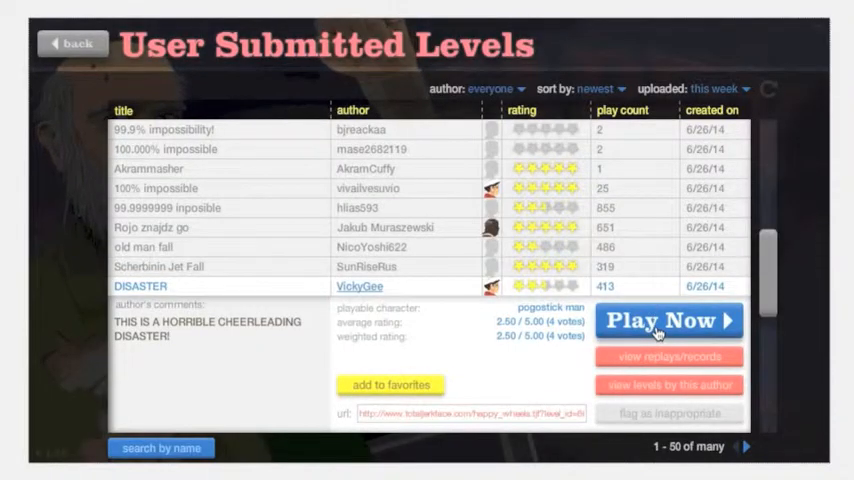
click(667, 320)
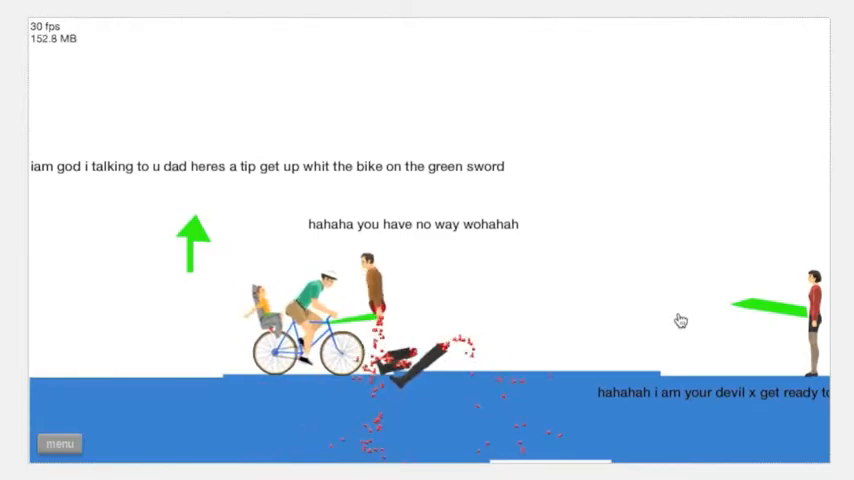
Step: Quit the talking-characters bike level back to the User Submitted Levels list
click(60, 443)
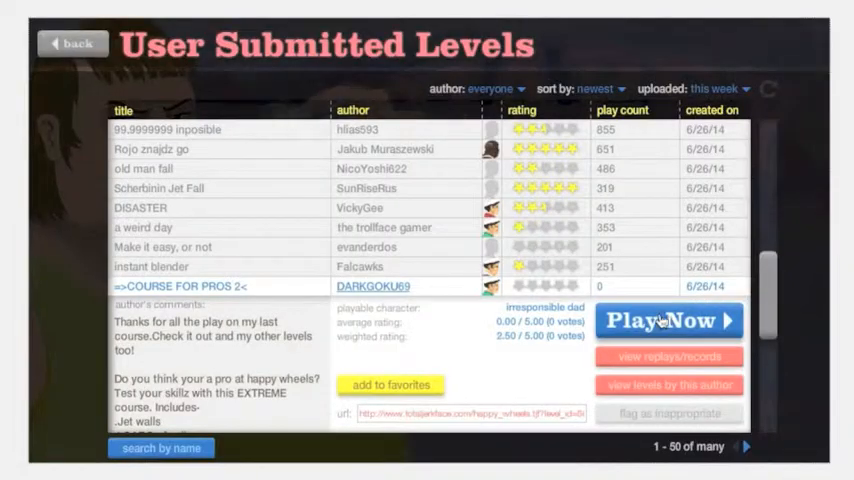
Step: Play a run of COURSE FOR PROS 2, then exit back to the level list
click(668, 321)
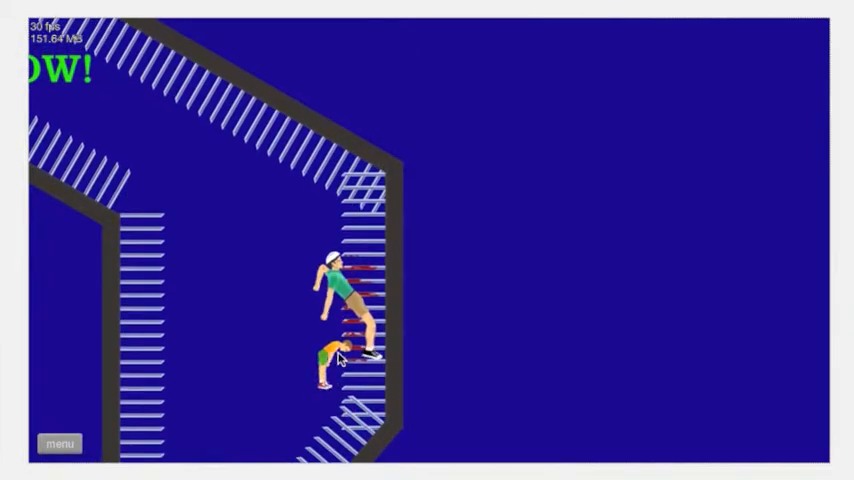
click(59, 443)
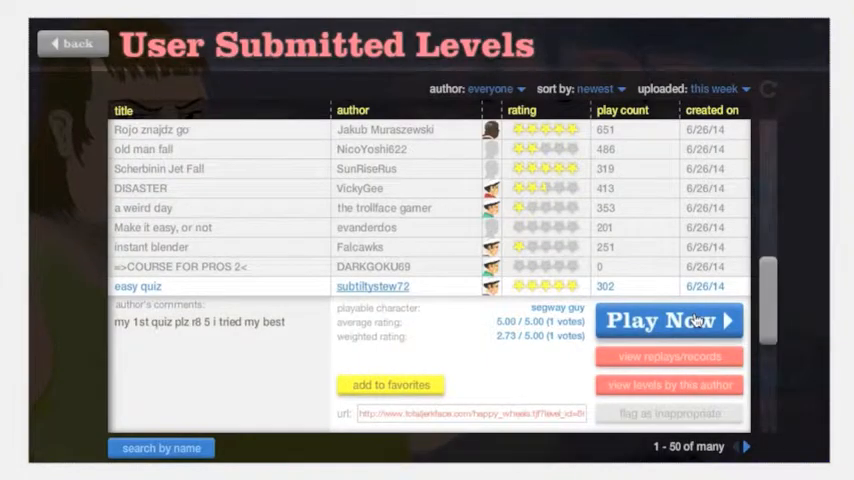
click(668, 320)
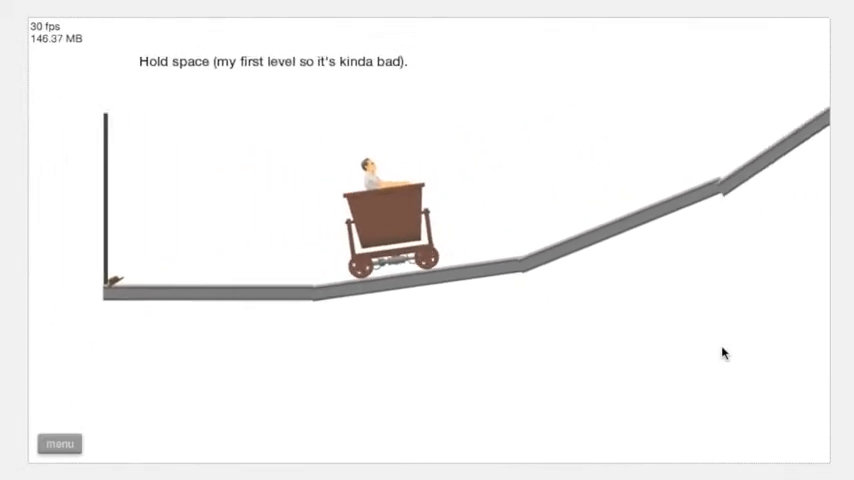
Step: Drive the mine cart with Space to the Victory screen in 30.23 seconds
key(space)
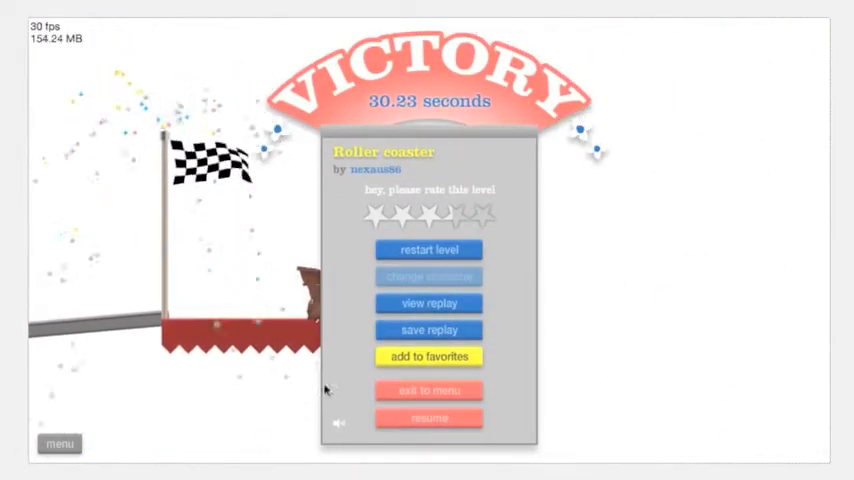
Step: Exit the Victory panel to the menu and scroll down the user levels list
click(429, 390)
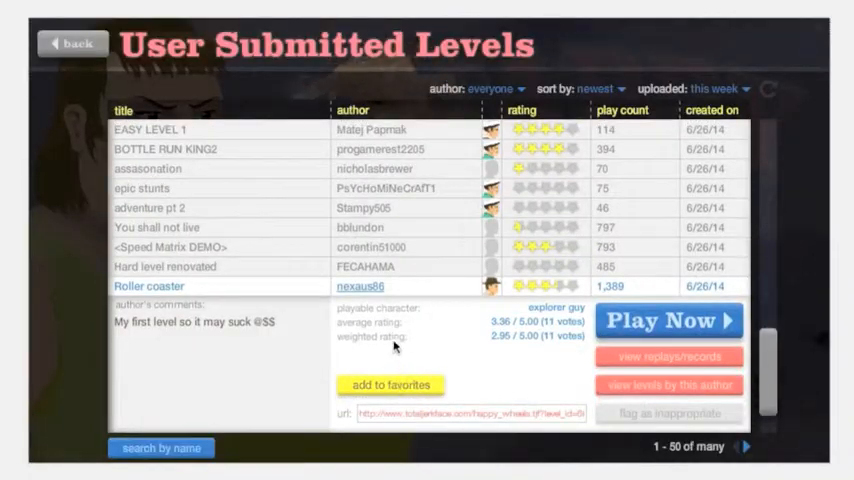
scroll(down, 3)
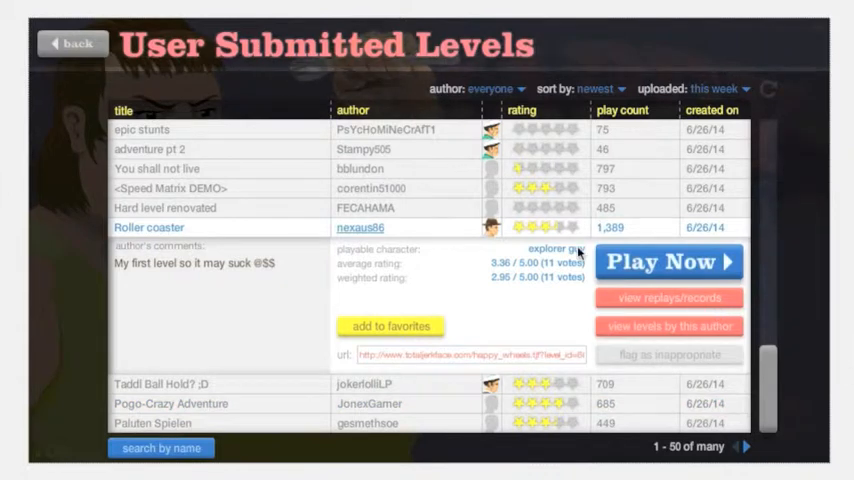
mouse_move(806, 247)
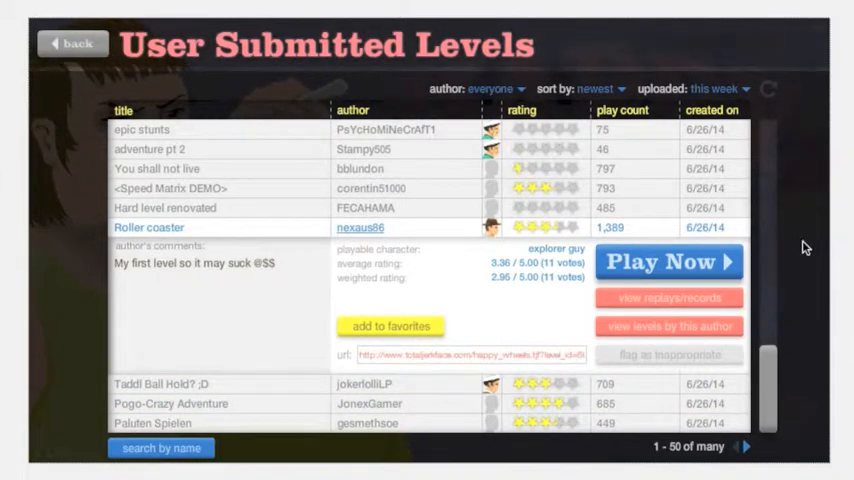
mouse_move(758, 263)
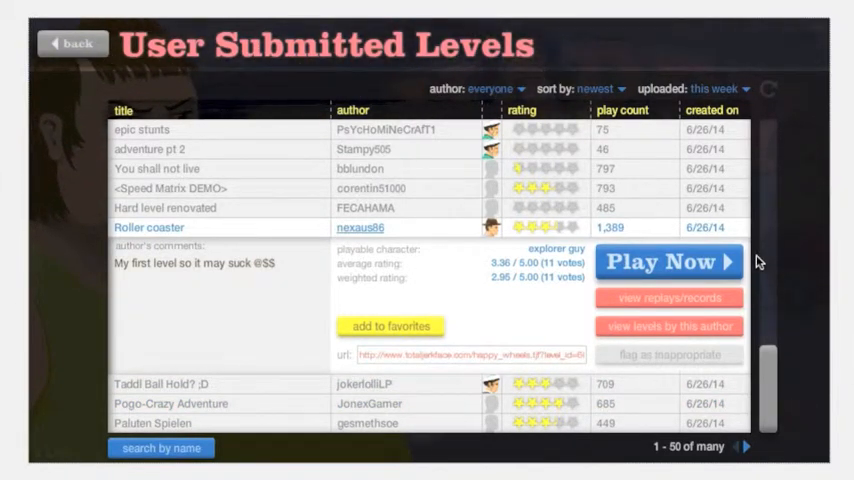
mouse_move(582, 287)
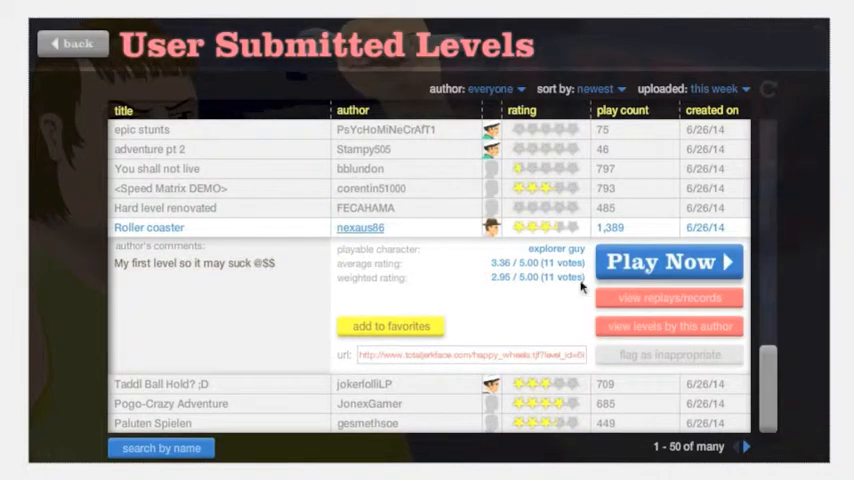